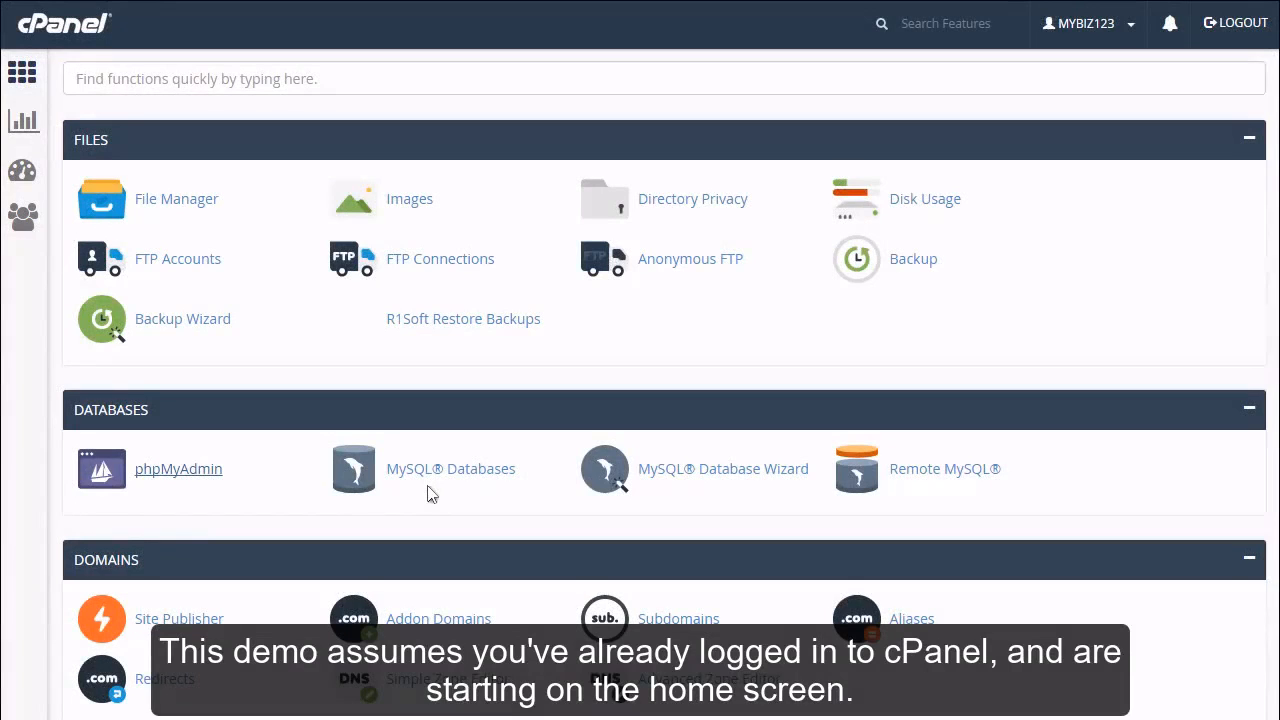
Open the Add Forwarder form from the Email section of cPanel
scroll(down, 3)
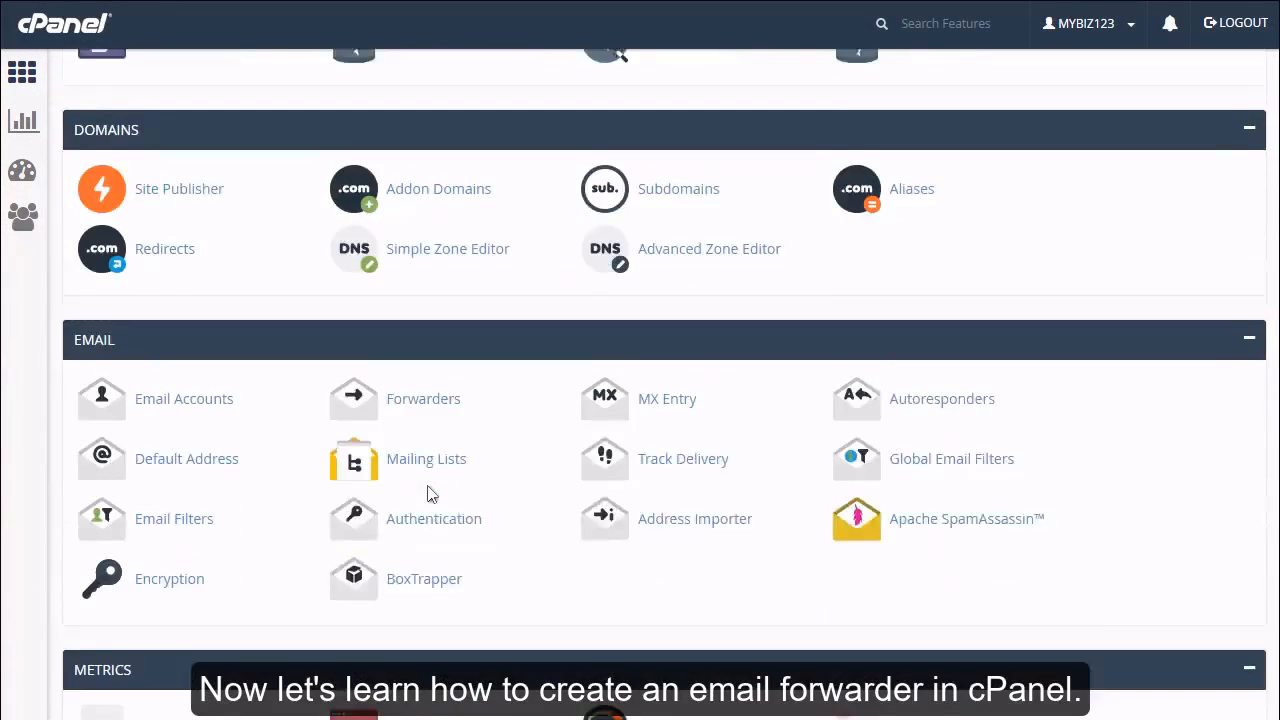
scroll(down, 3)
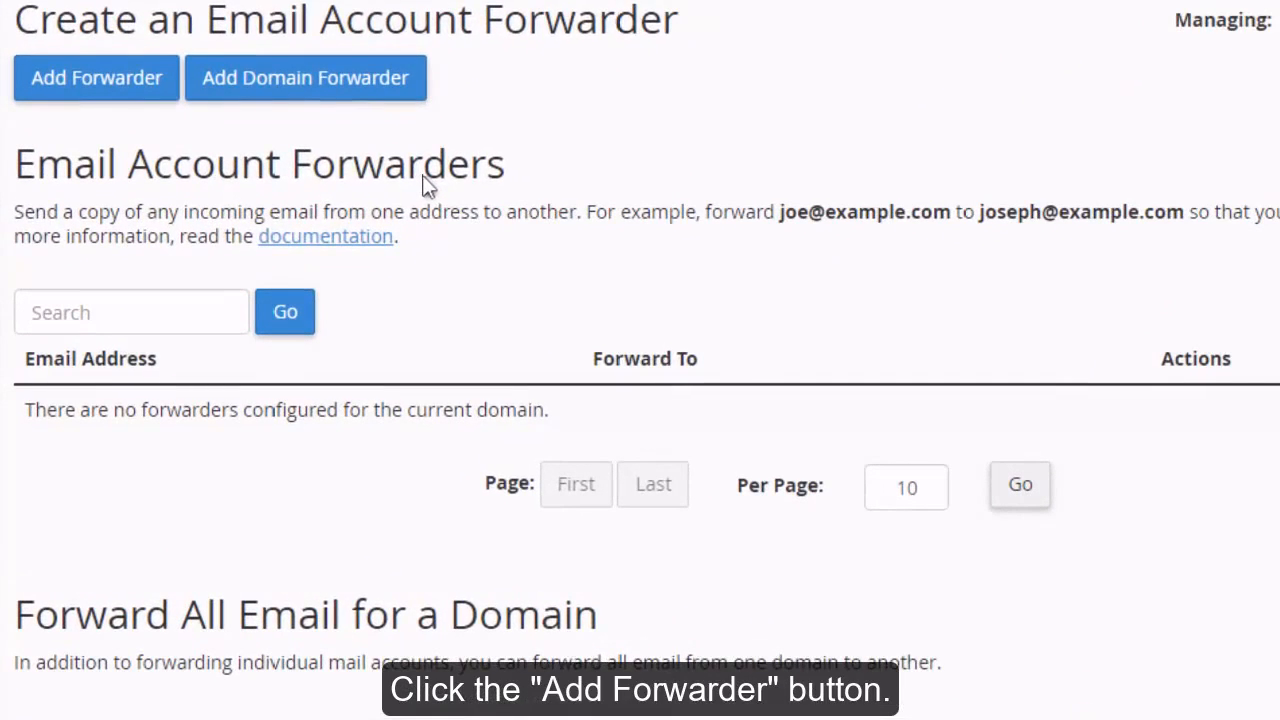
click(96, 78)
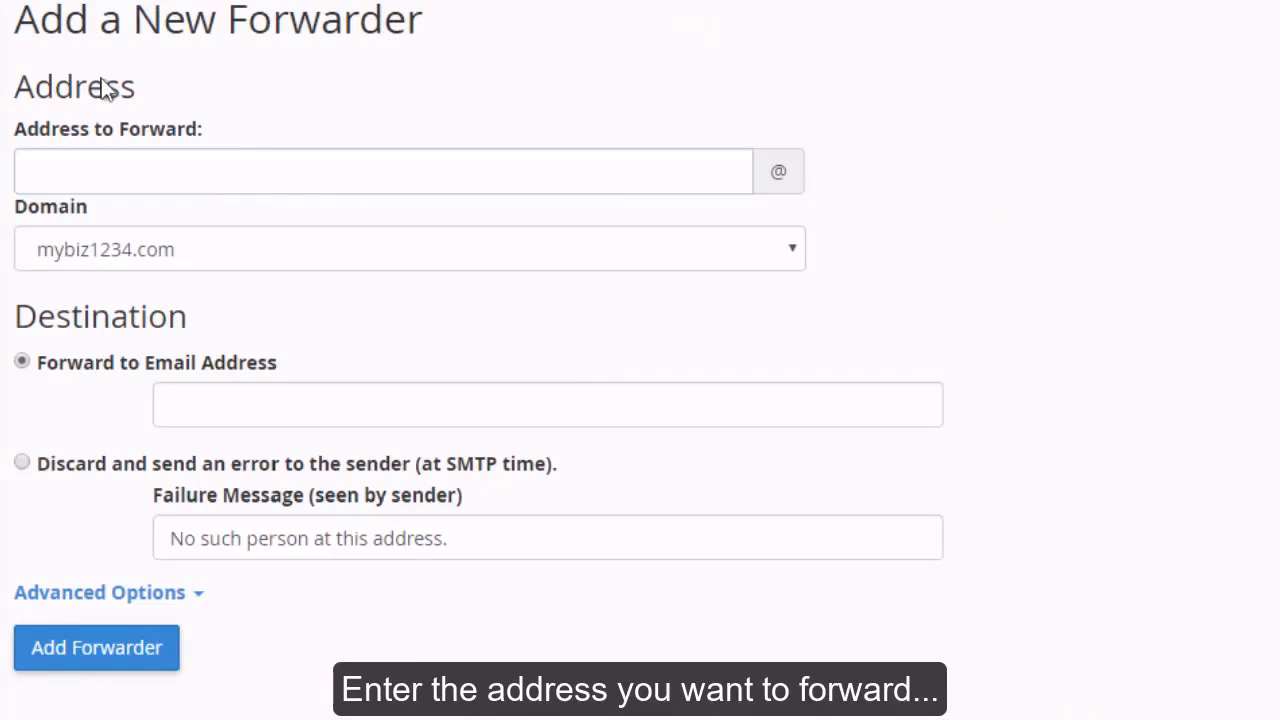
text(jane)
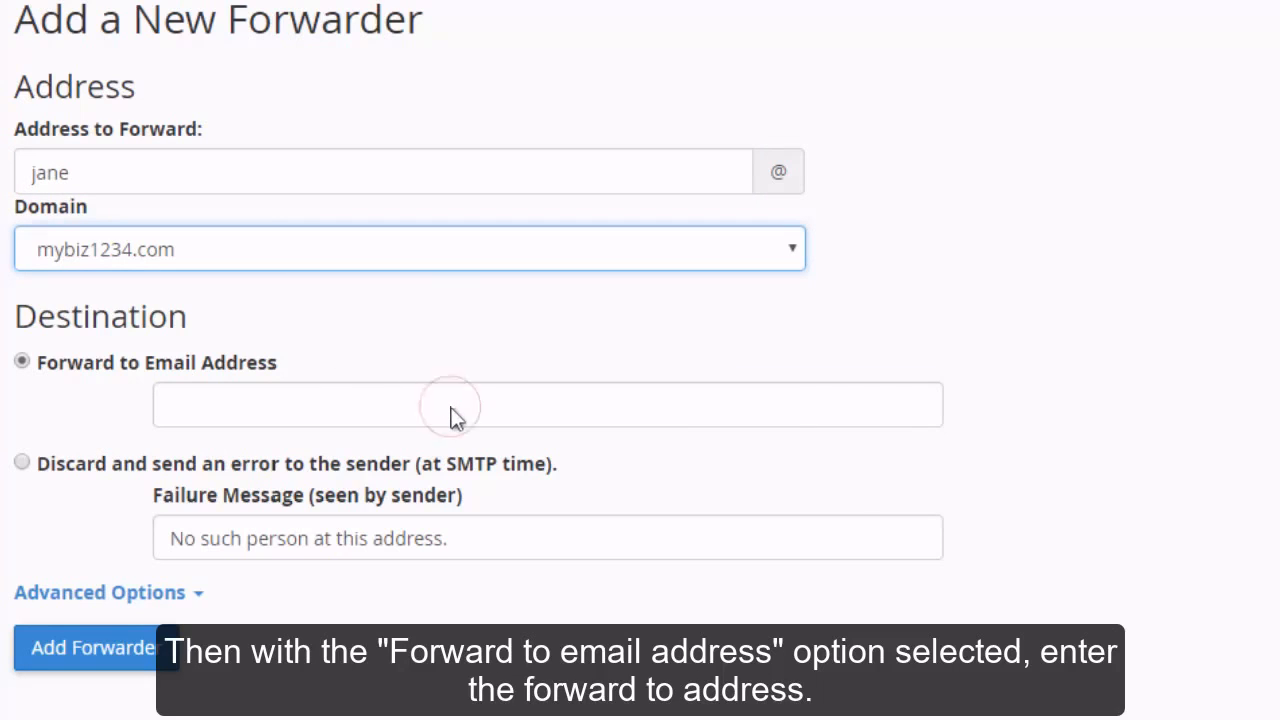
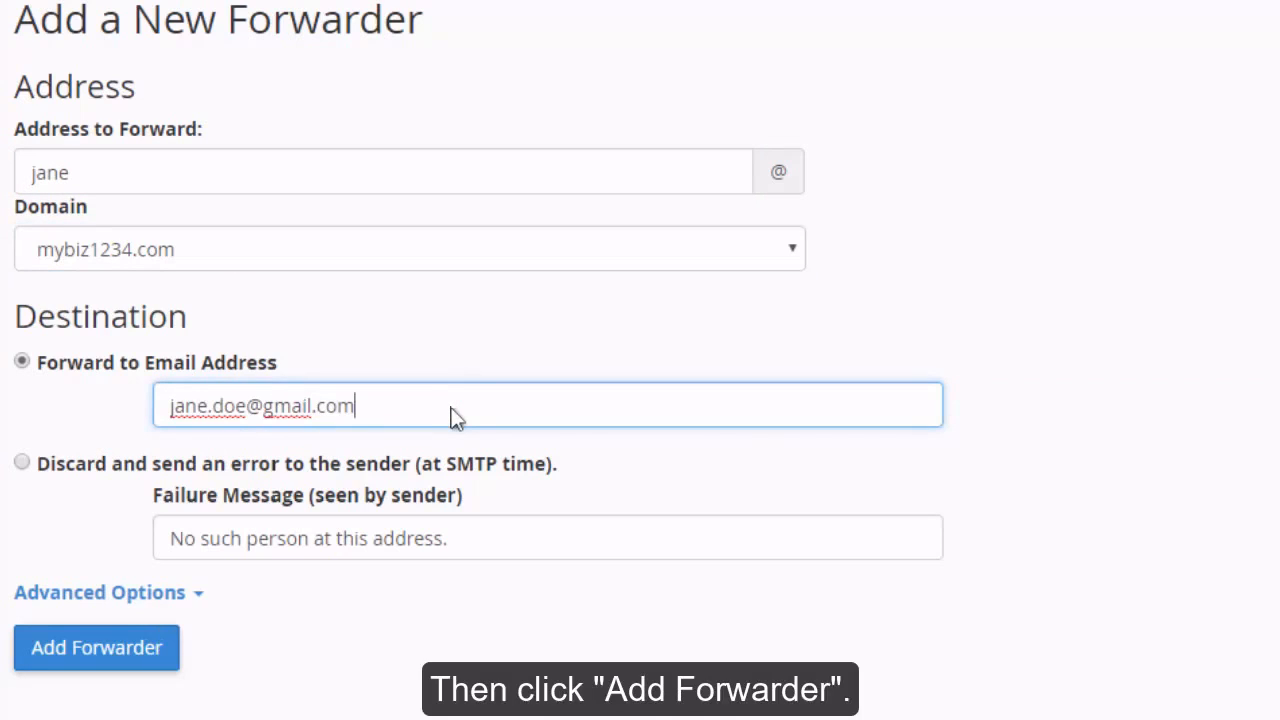
mouse_move(207, 588)
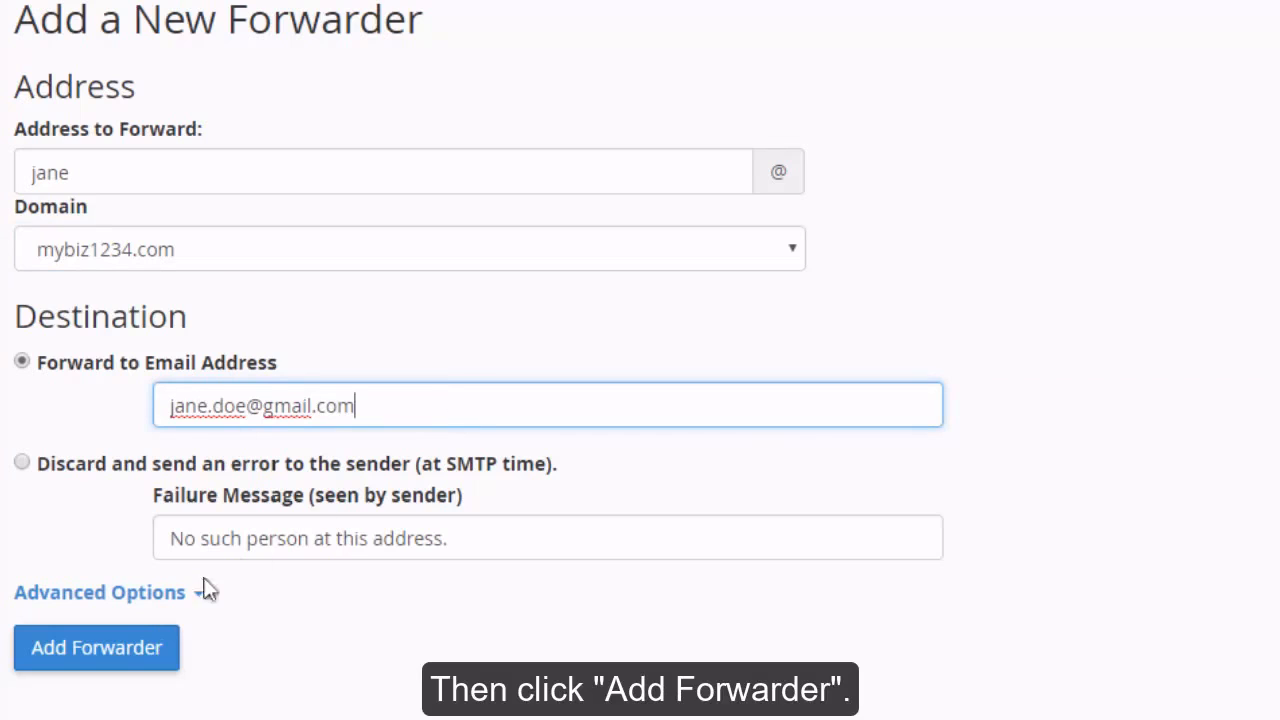
click(96, 647)
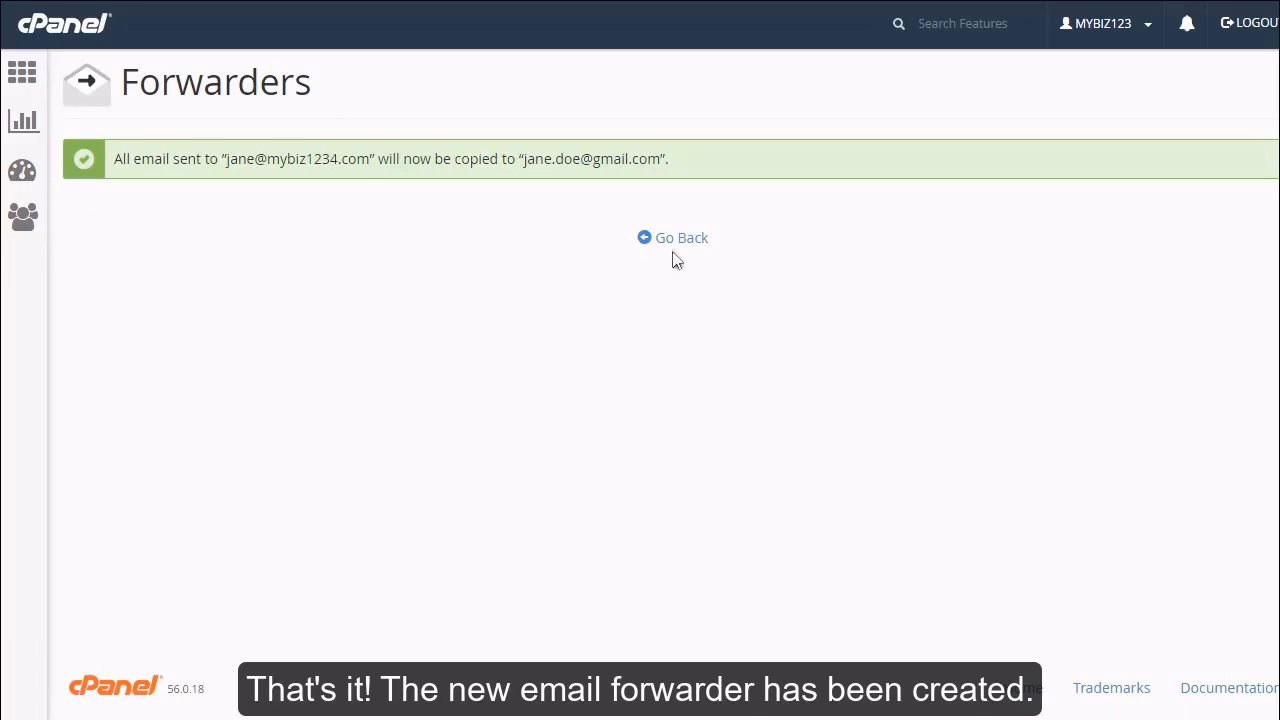
click(672, 238)
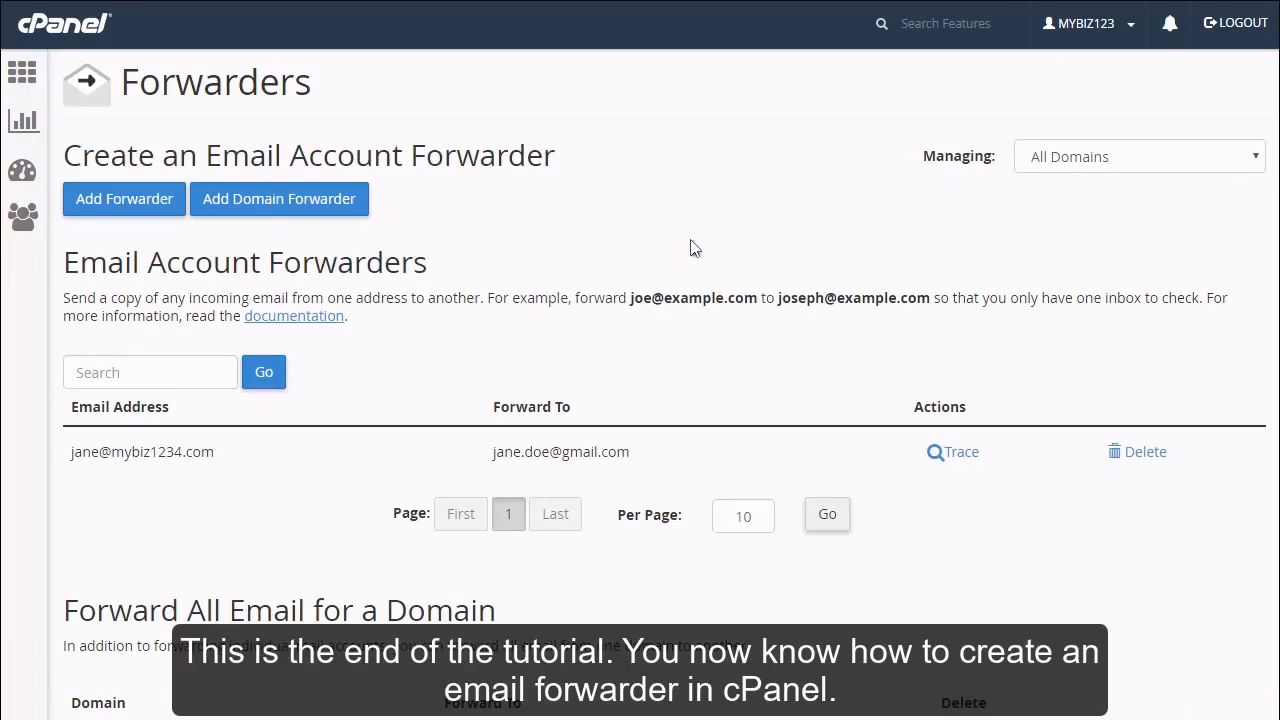